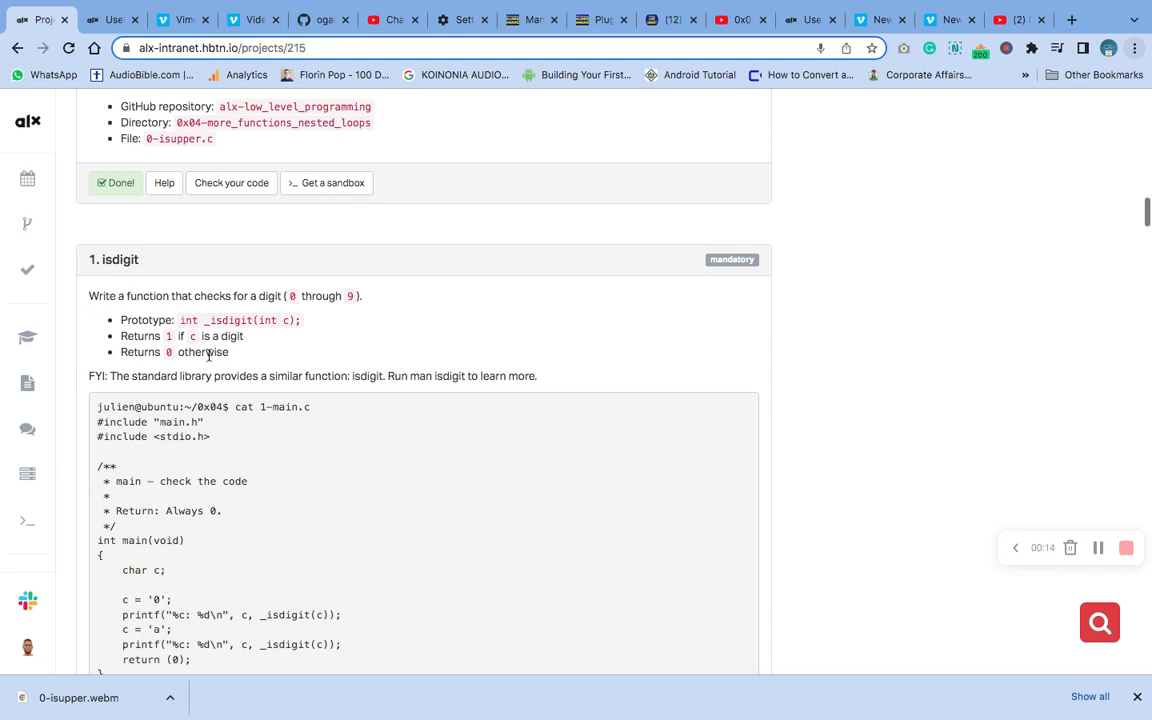
{"action": "mouse_move", "coordinate": [170, 292]}
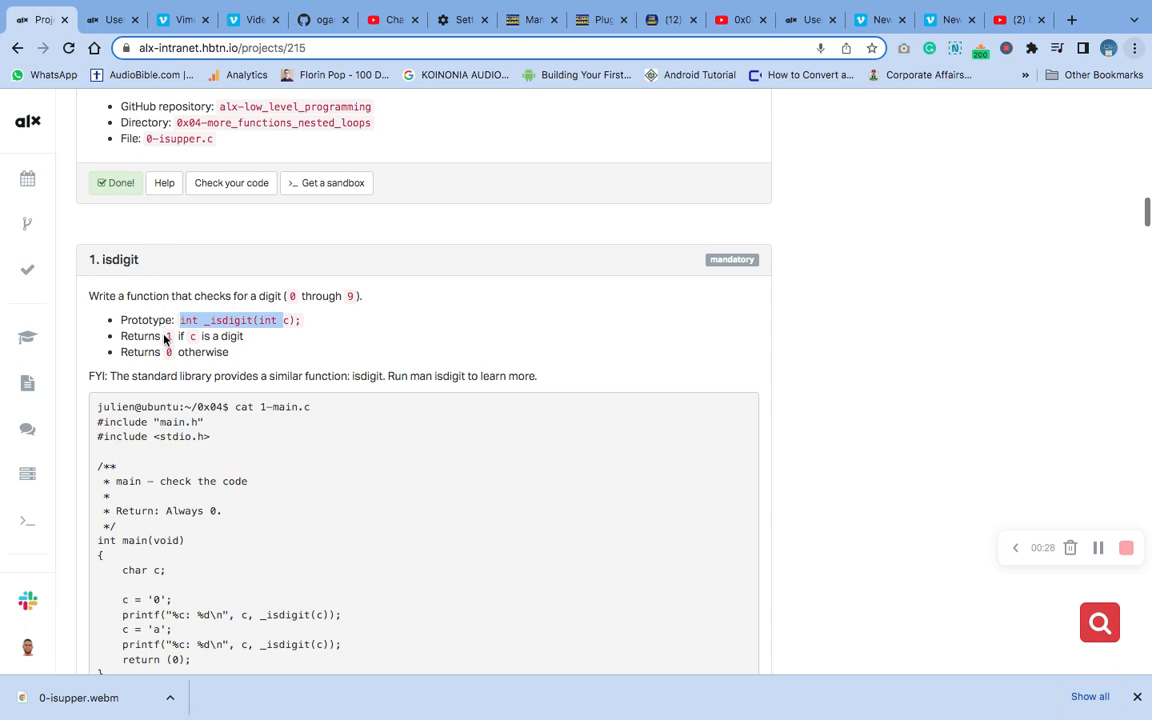
Copy the _isdigit prototype and file name from the task page, write 1-isdigit.c in vim, and save with :x
{"action": "double_click", "coordinate": [140, 336]}
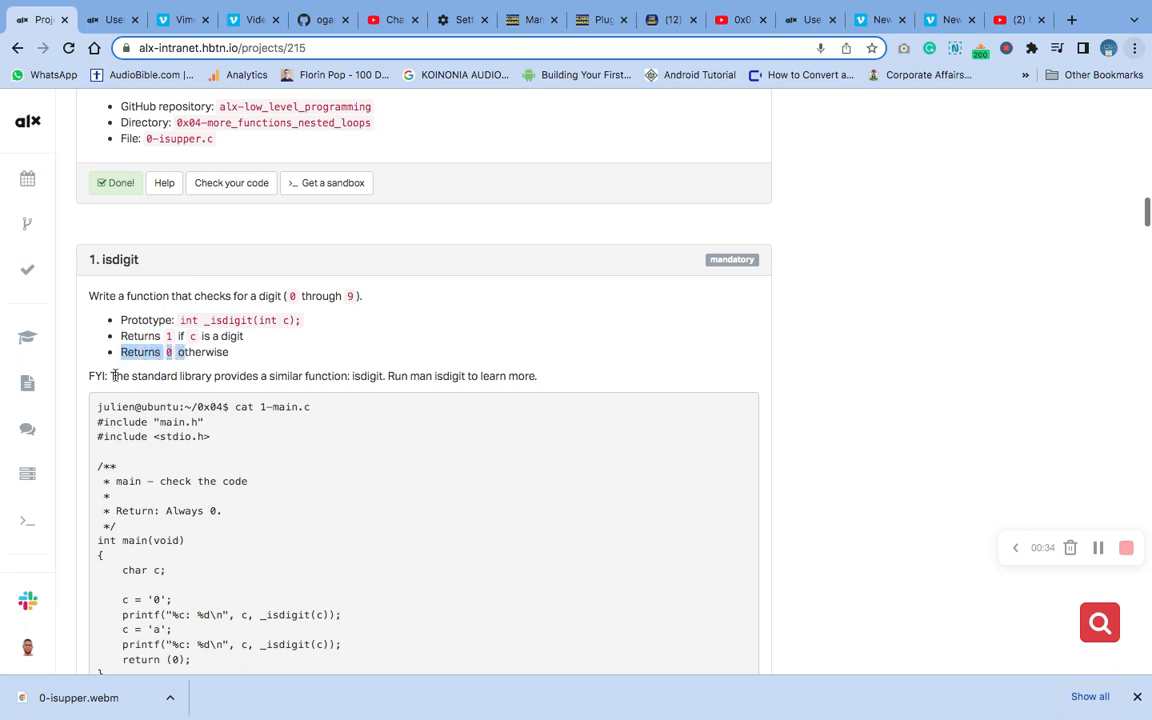
{"action": "scroll", "scroll_direction": "down", "scroll_amount": 3}
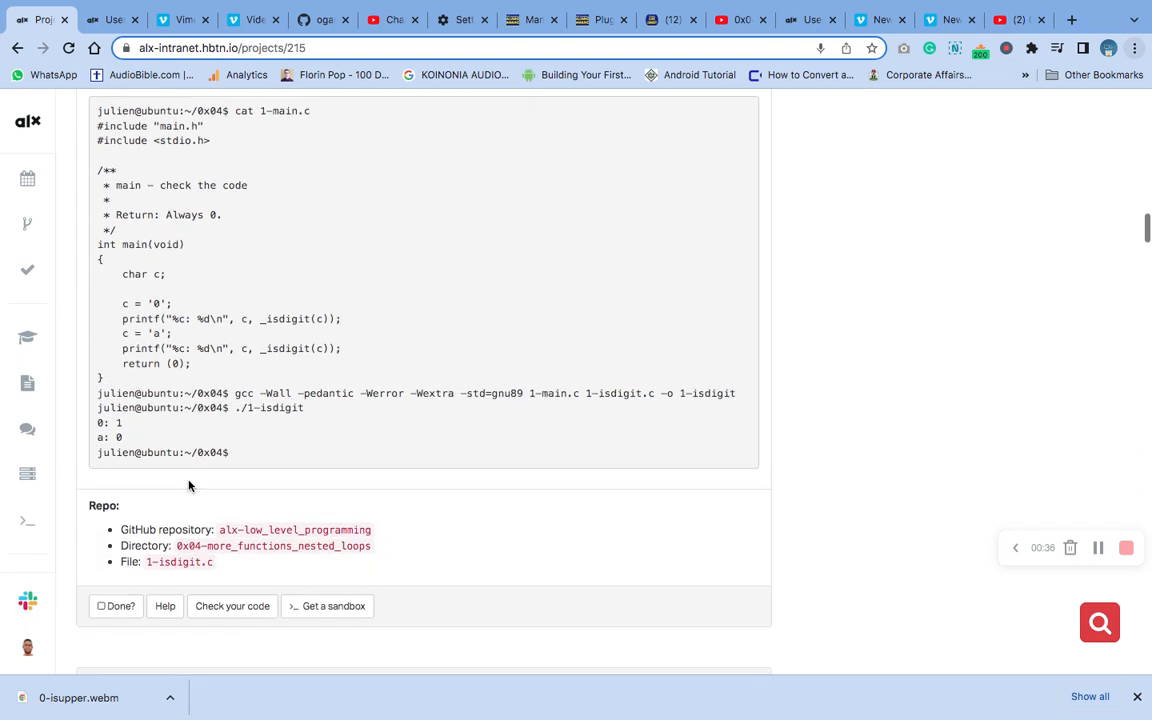
{"action": "double_click", "coordinate": [180, 560]}
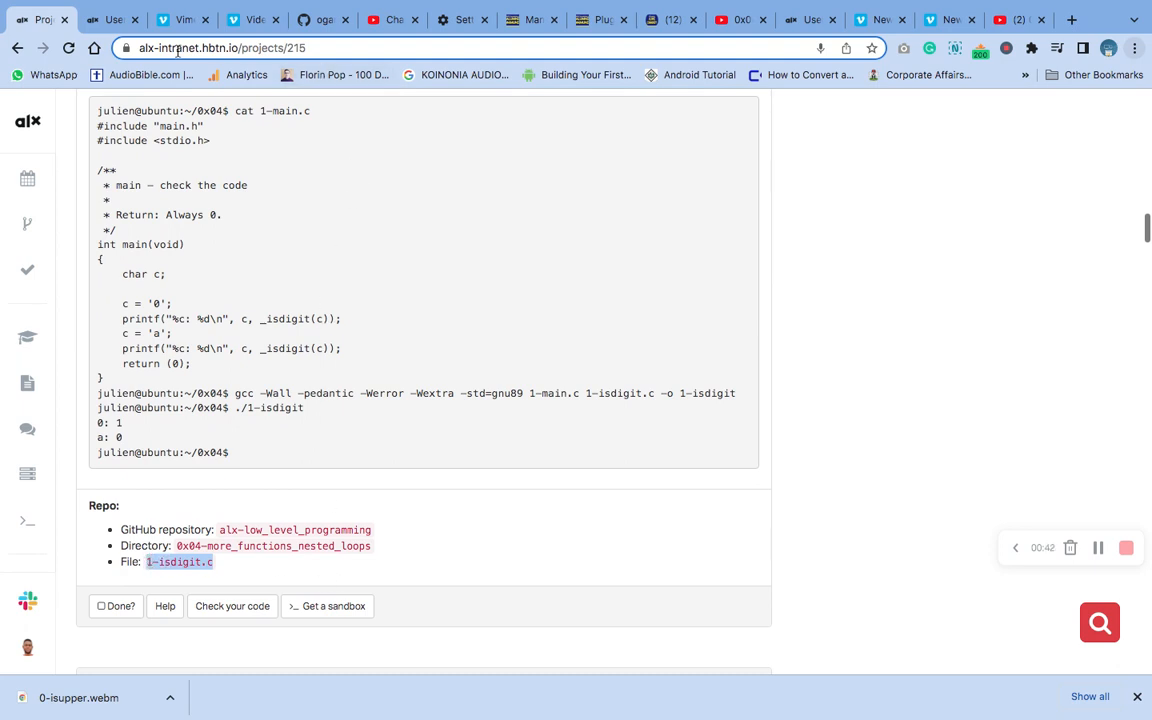
{"action": "left_click", "coordinate": [110, 20]}
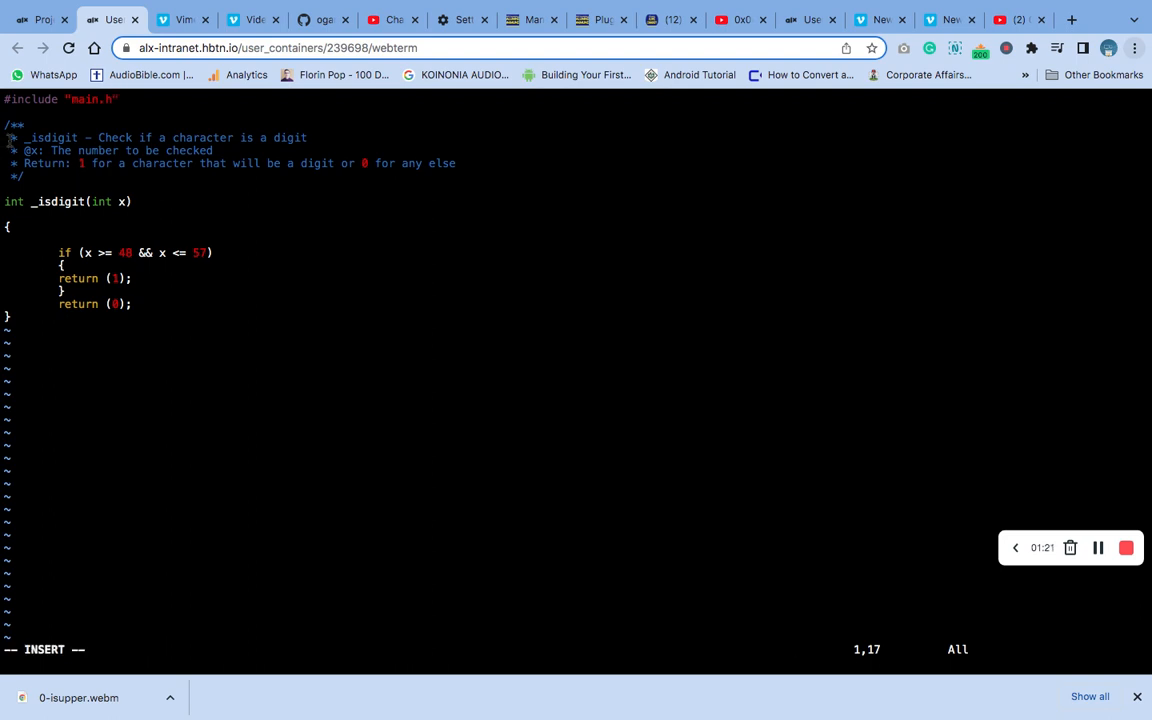
{"action": "double_click", "coordinate": [30, 100]}
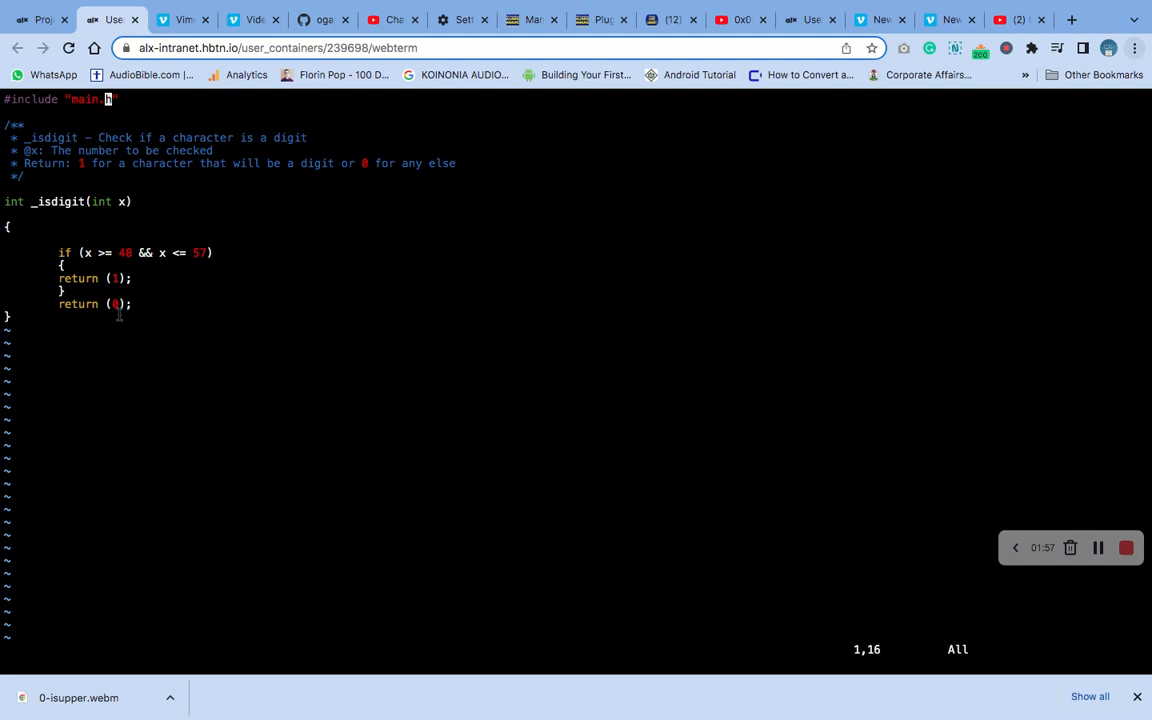
{"action": "type", "text": ":x"}
{"action": "type", "text": "git add ."}
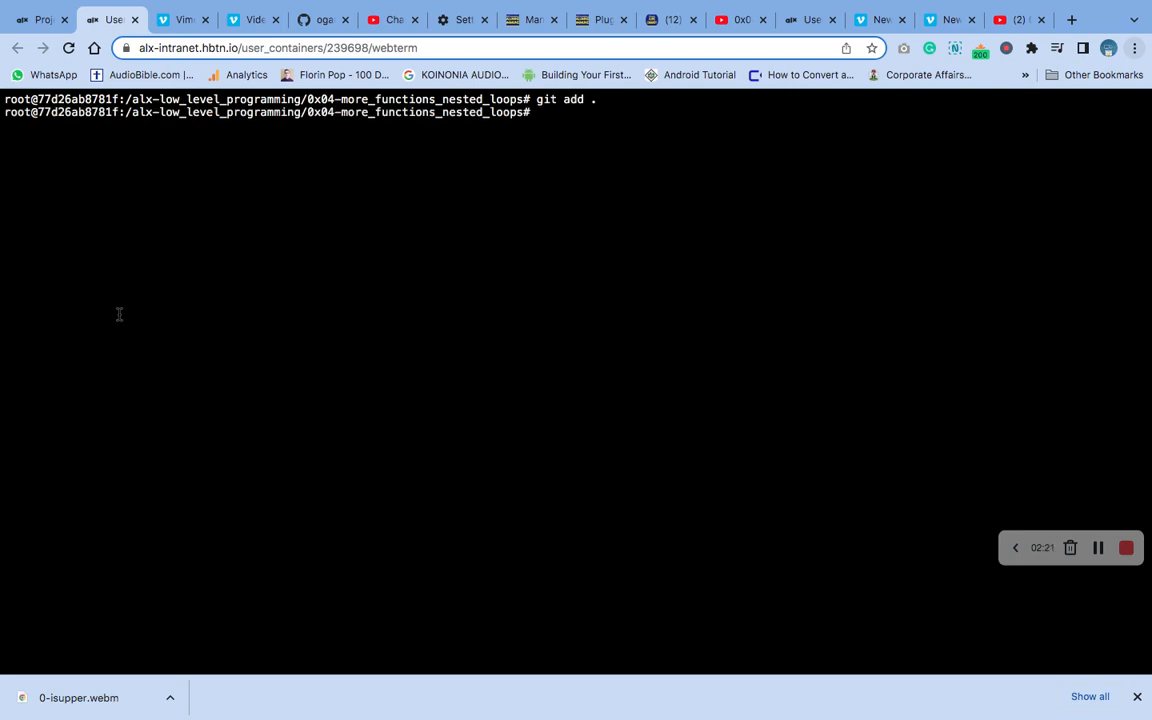
Commit with message '1-isdigit.c' and start the git push command
{"action": "type", "text": "git co"}
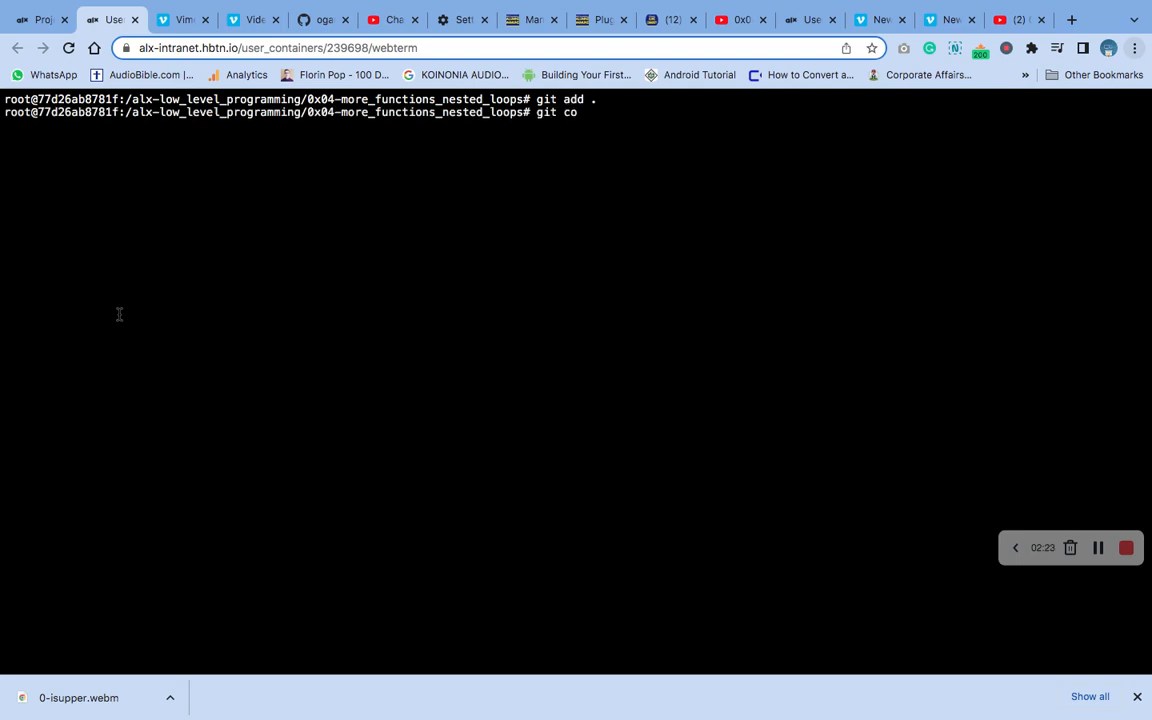
{"action": "type", "text": "mmit -m '"}
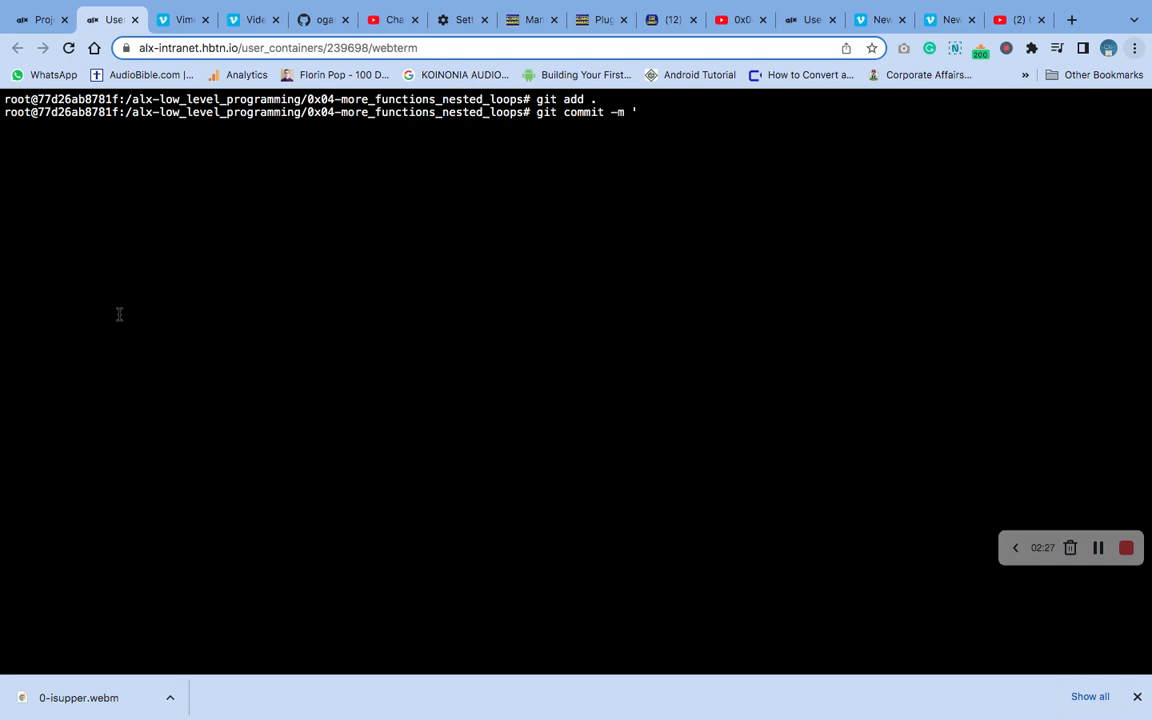
{"action": "type", "text": "1-isdigit.c'"}
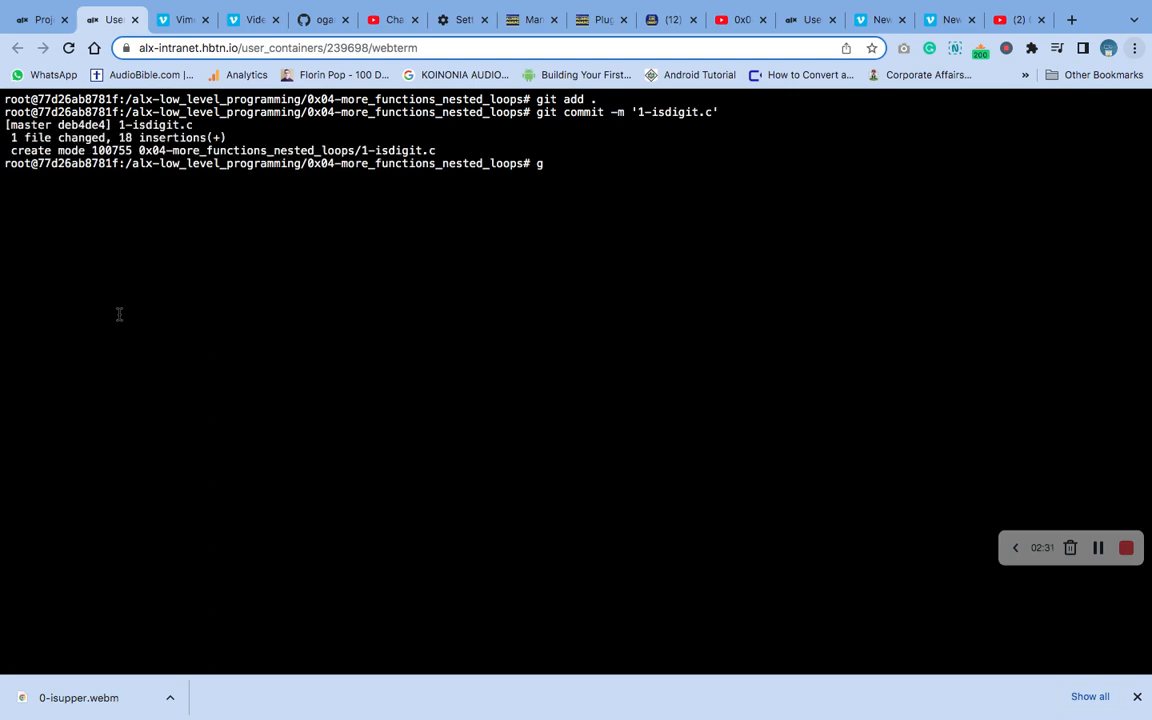
{"action": "type", "text": "it push"}
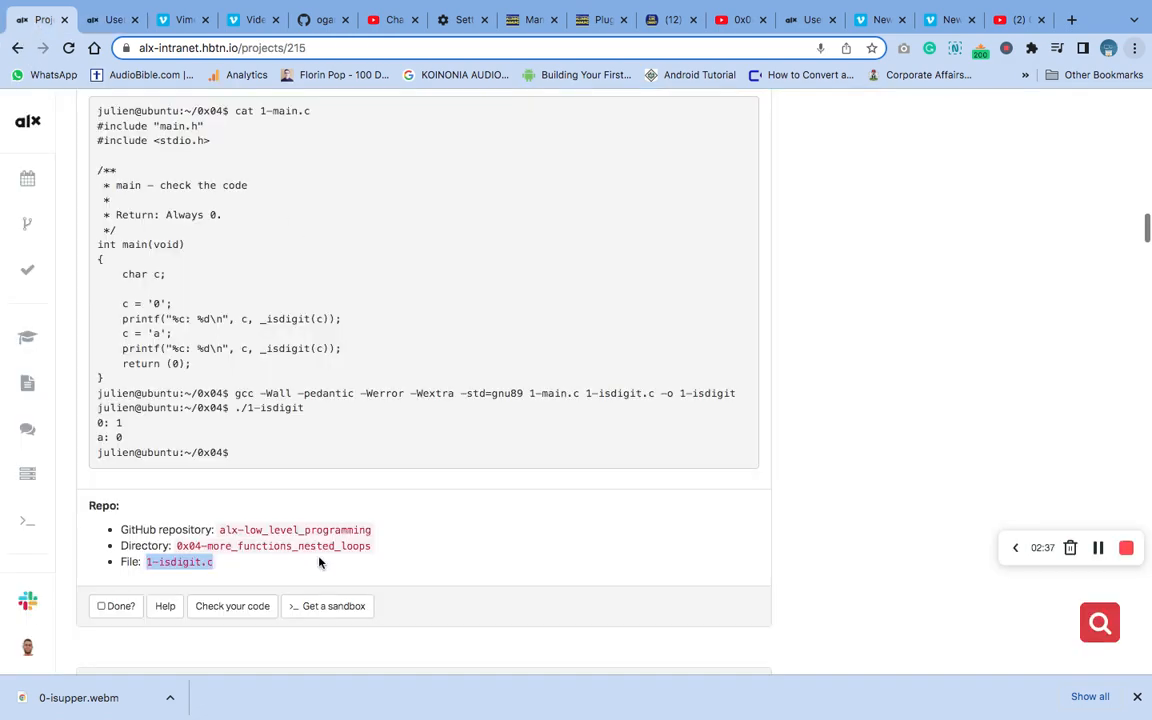
Start a new correction test for task 1. isdigit via Check your code
{"action": "left_click", "coordinate": [232, 604]}
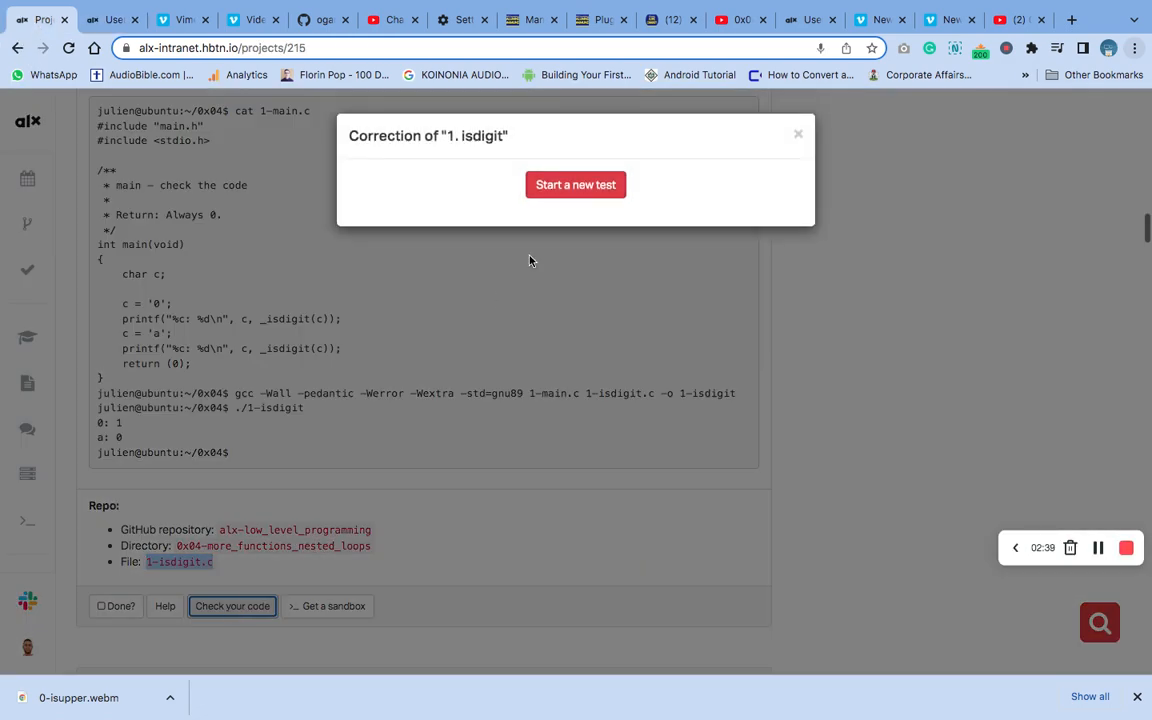
{"action": "left_click", "coordinate": [576, 184]}
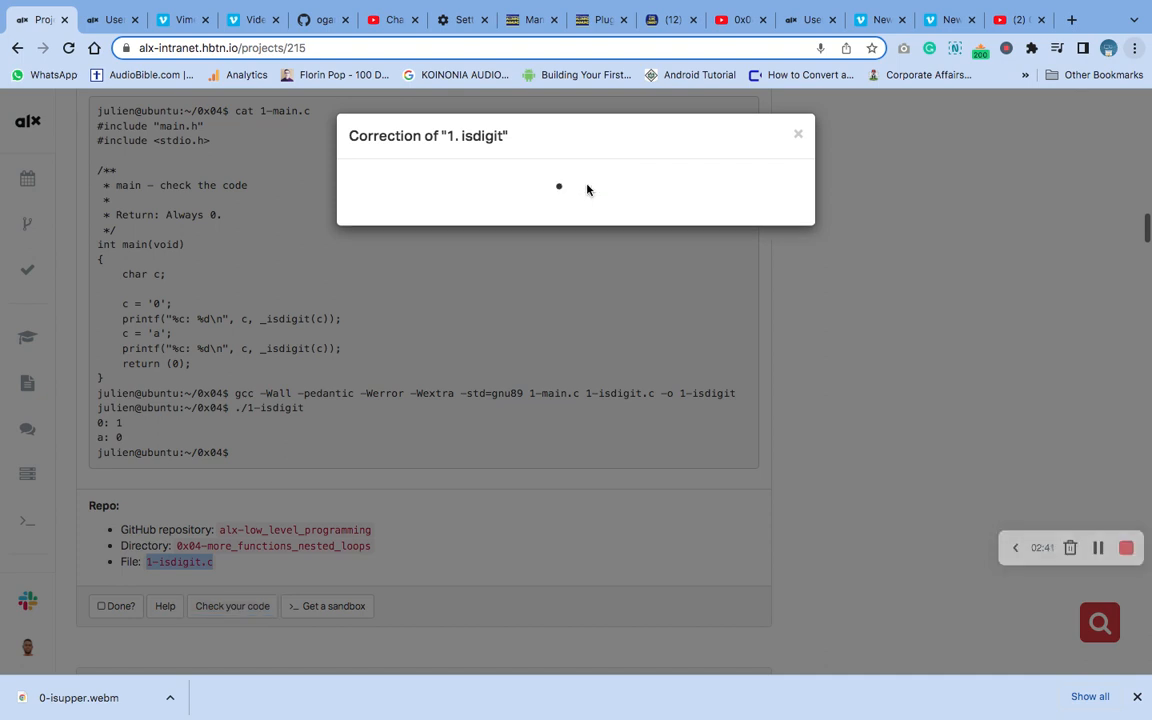